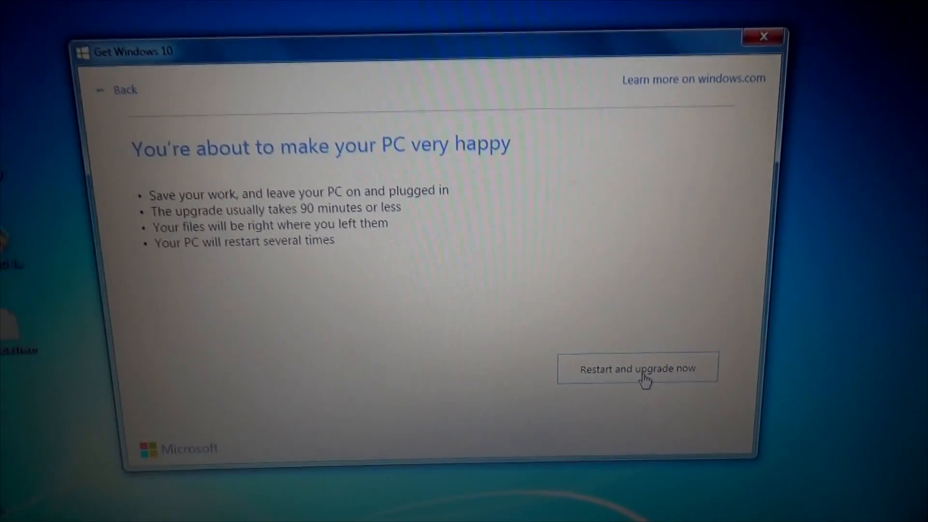
# Choose 'Restart and upgrade now' to begin downloading the Windows 10 upgrade
pyautogui.click(637, 368)
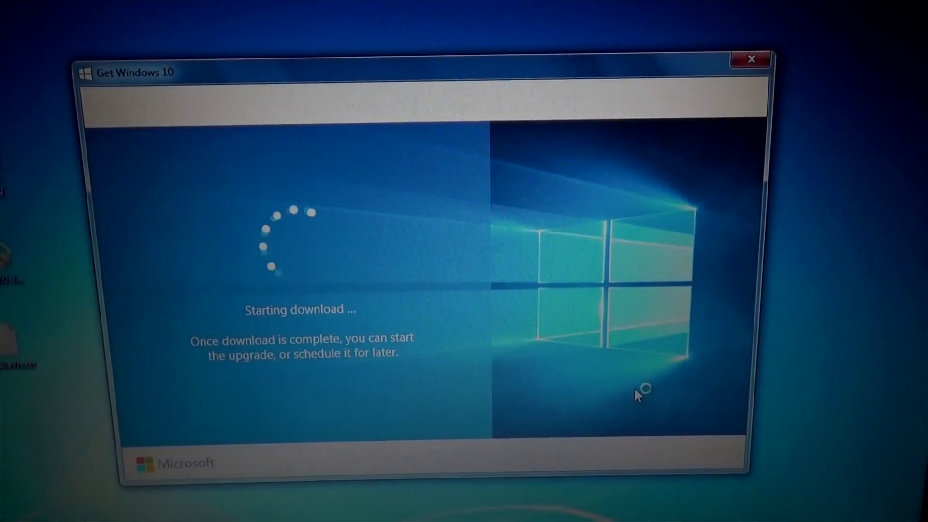